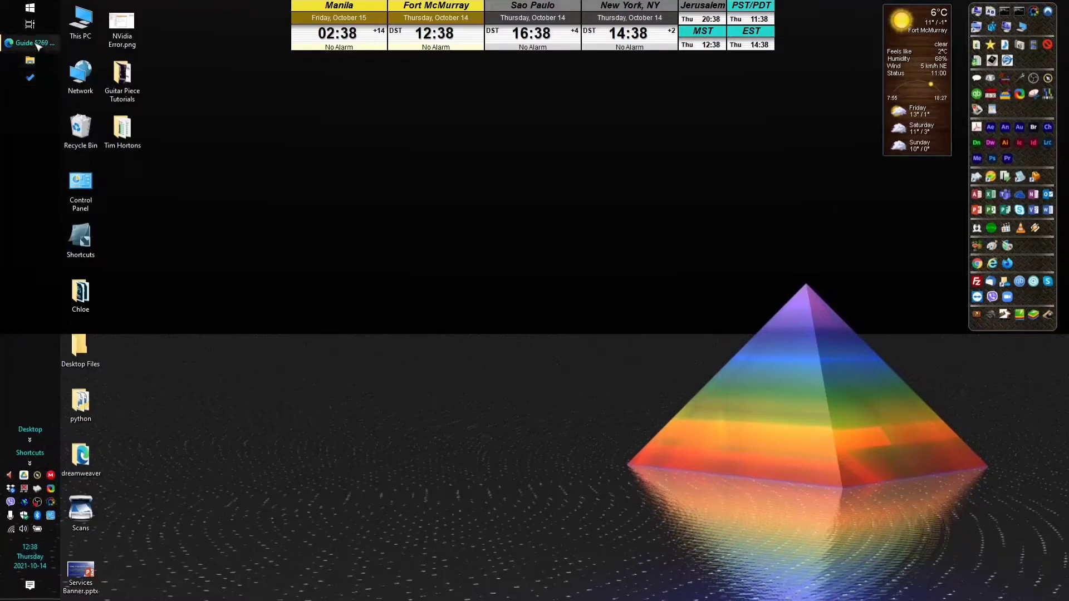
{"action": "mouse_move", "coordinate": [436, 281]}
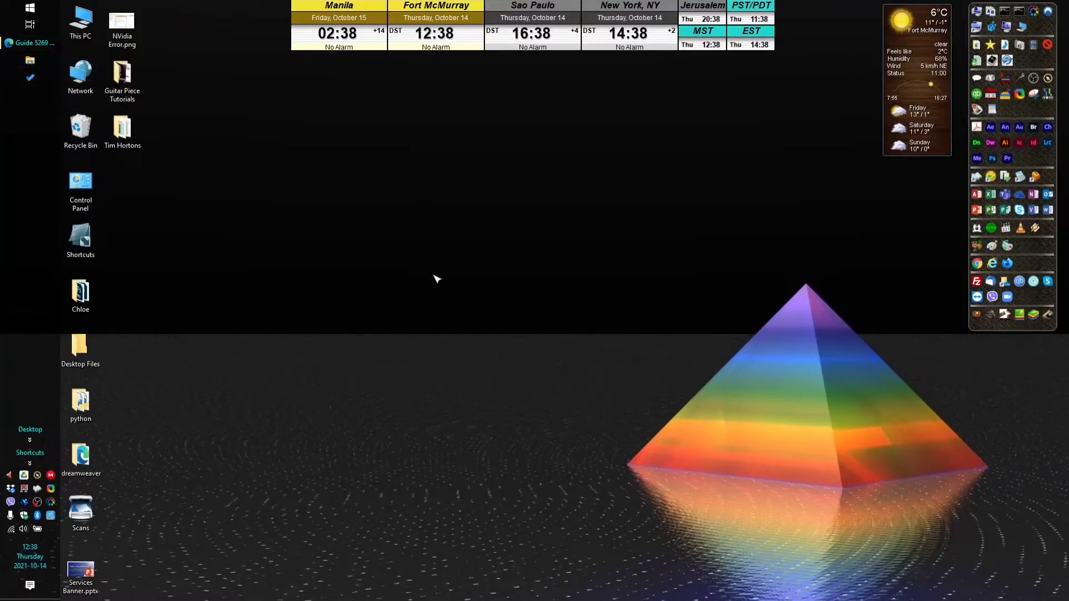
{"action": "mouse_move", "coordinate": [274, 221]}
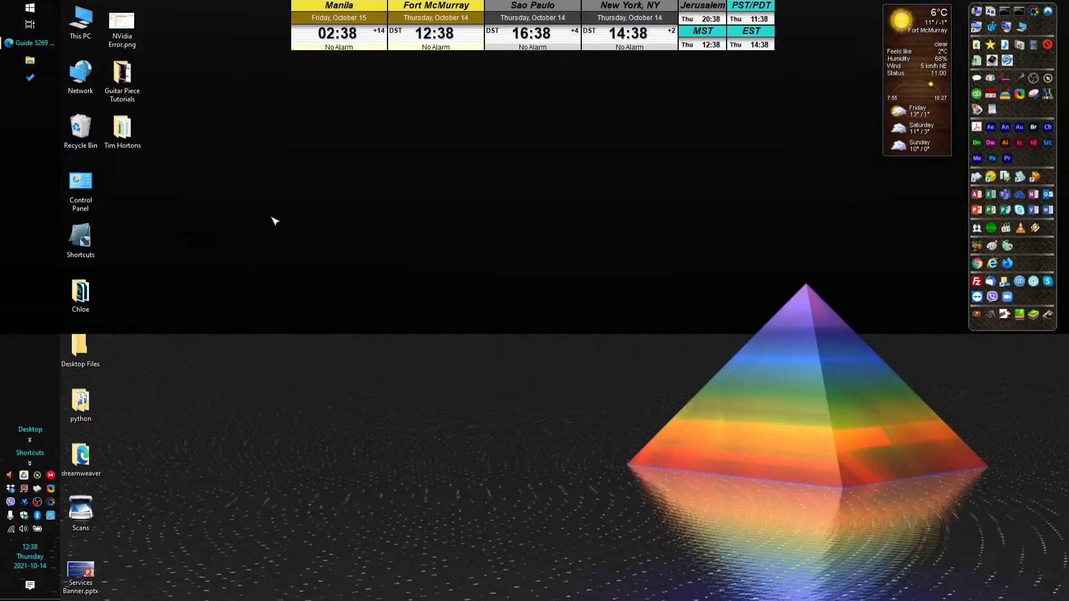
{"action": "mouse_move", "coordinate": [258, 215]}
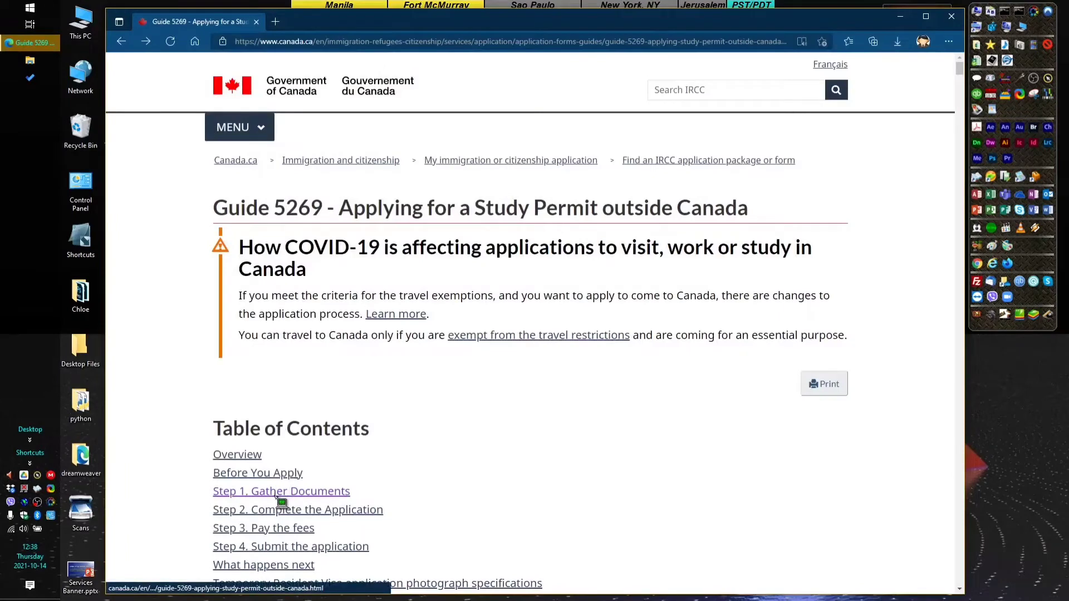
Go to the Gather Documents step and open the Document Checklist (IMM 5483) PDF.
{"action": "left_click", "coordinate": [282, 491]}
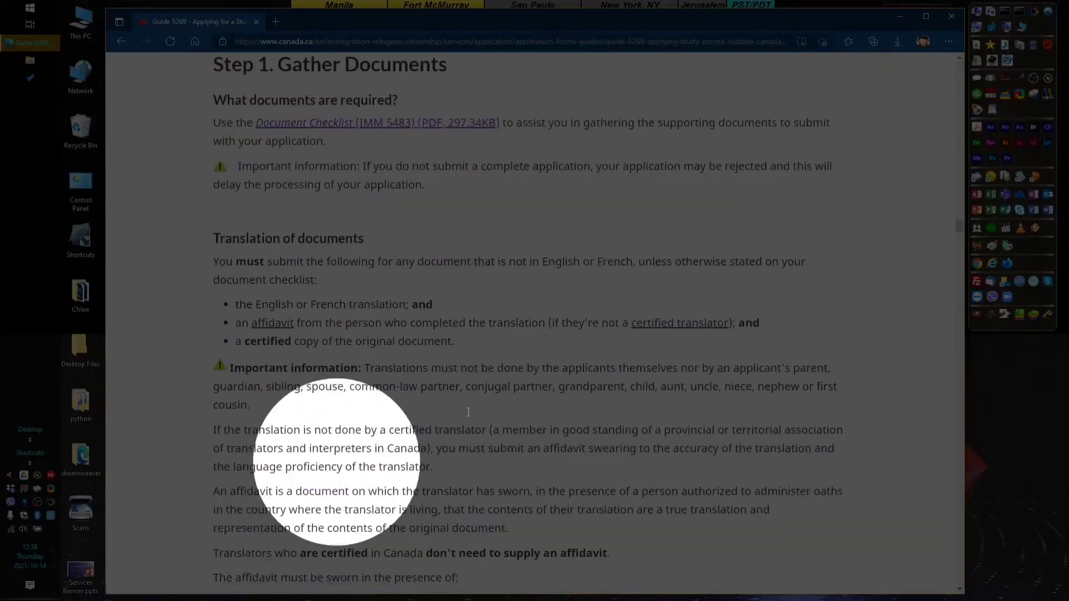
{"action": "left_click", "coordinate": [336, 123]}
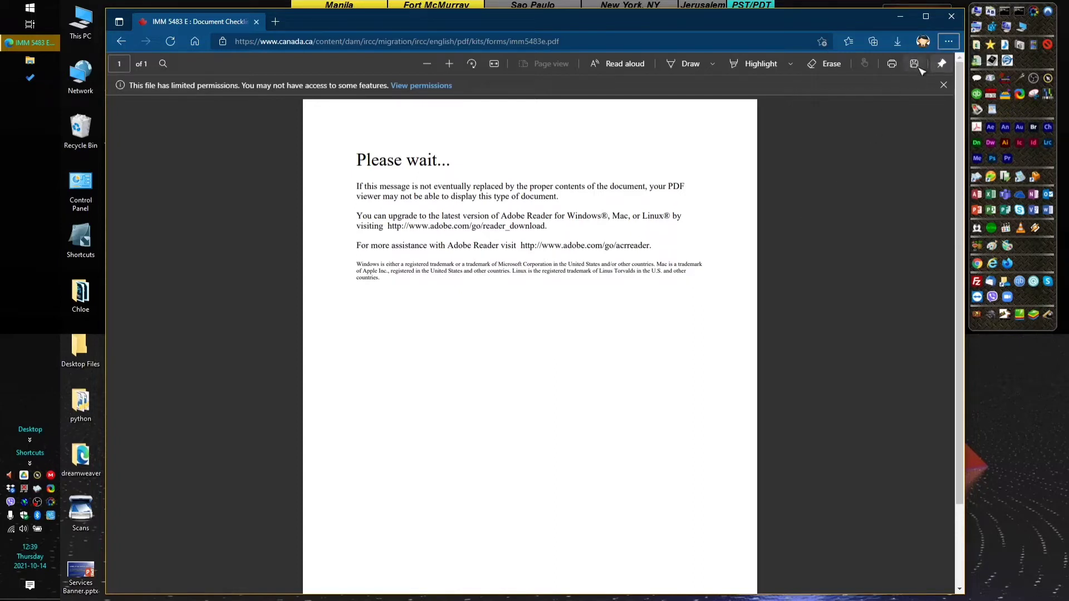
{"action": "mouse_move", "coordinate": [916, 67]}
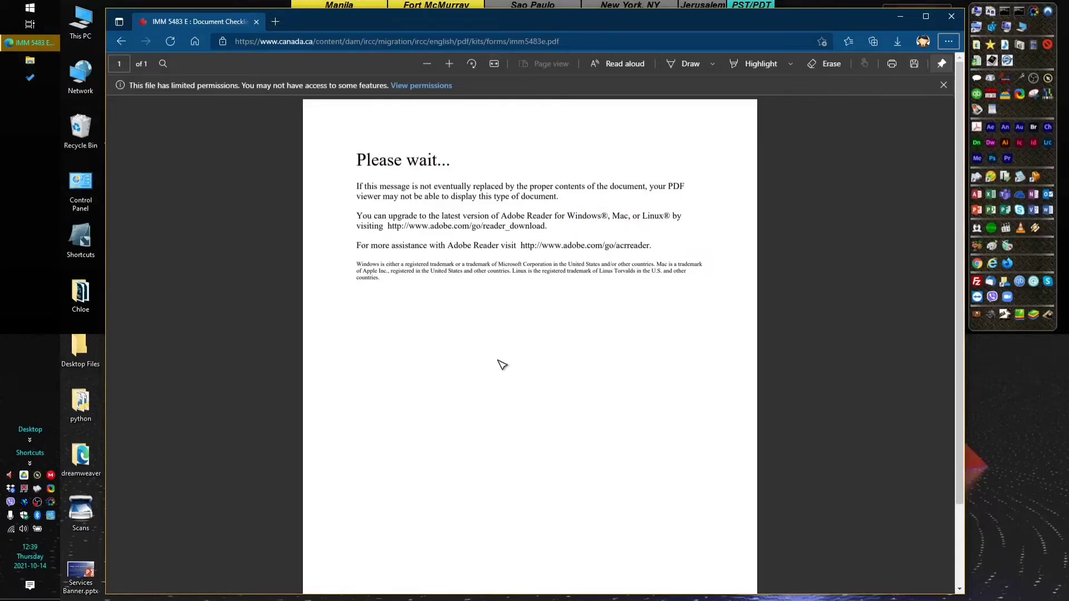
Start saving a copy of the checklist PDF with Ctrl+S.
{"action": "key", "text": "Ctrl+S"}
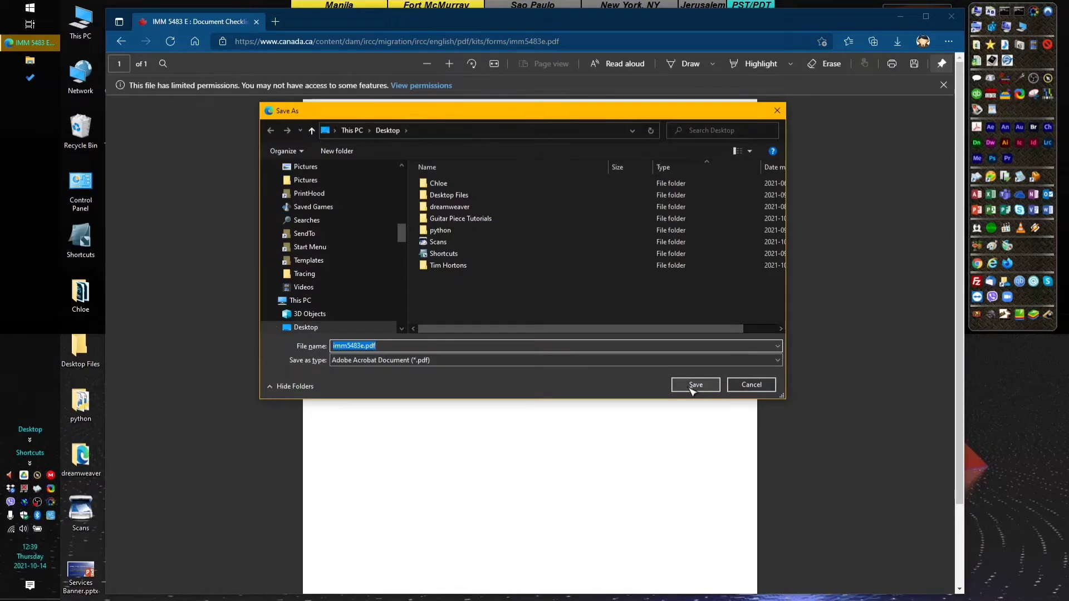
Save the checklist to the Desktop as imm5483e.pdf.
{"action": "left_click", "coordinate": [694, 384]}
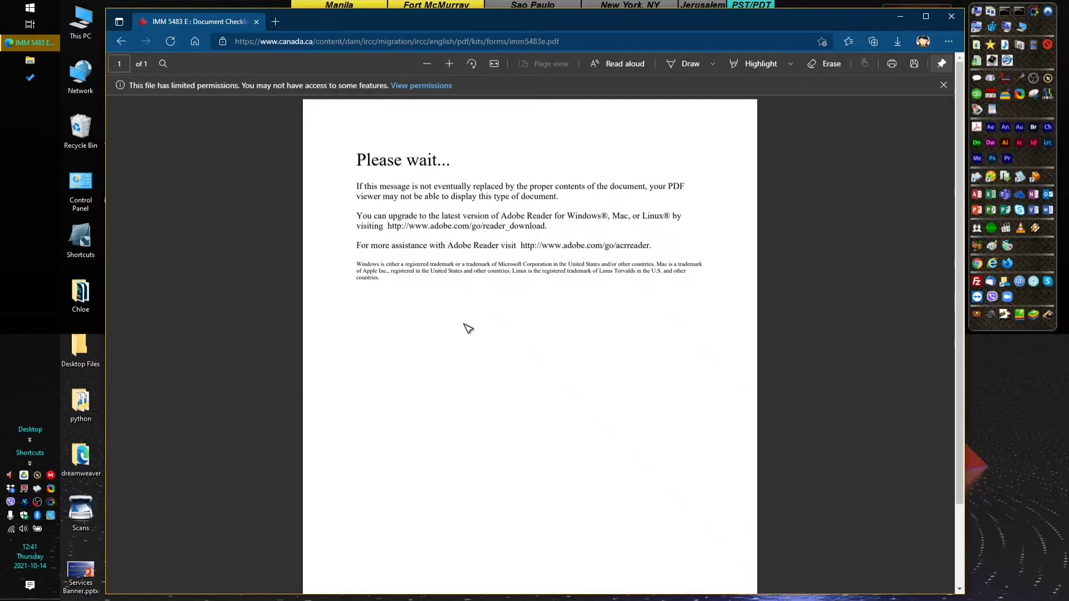
{"action": "mouse_move", "coordinate": [764, 217]}
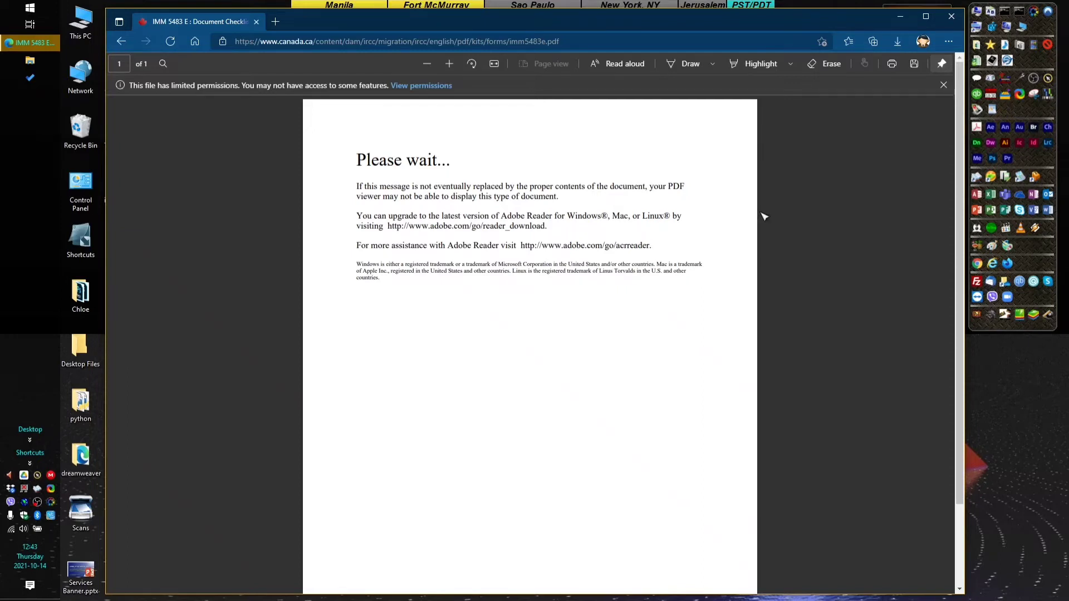
{"action": "mouse_move", "coordinate": [517, 229]}
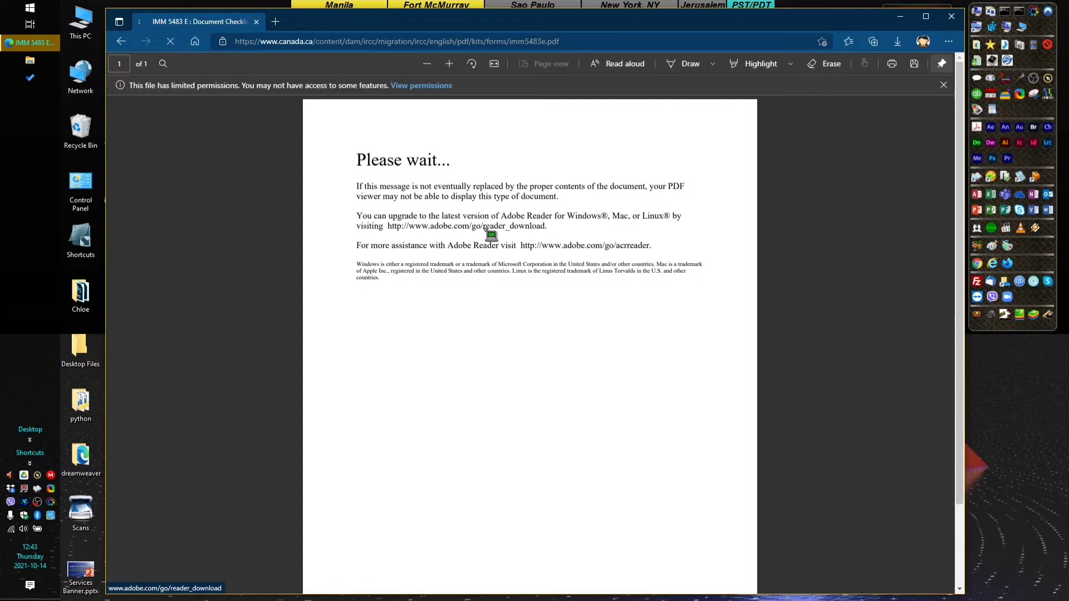
Follow the PDF's reader link and start the Acrobat Reader DC download on get.adobe.com.
{"action": "left_click", "coordinate": [472, 226]}
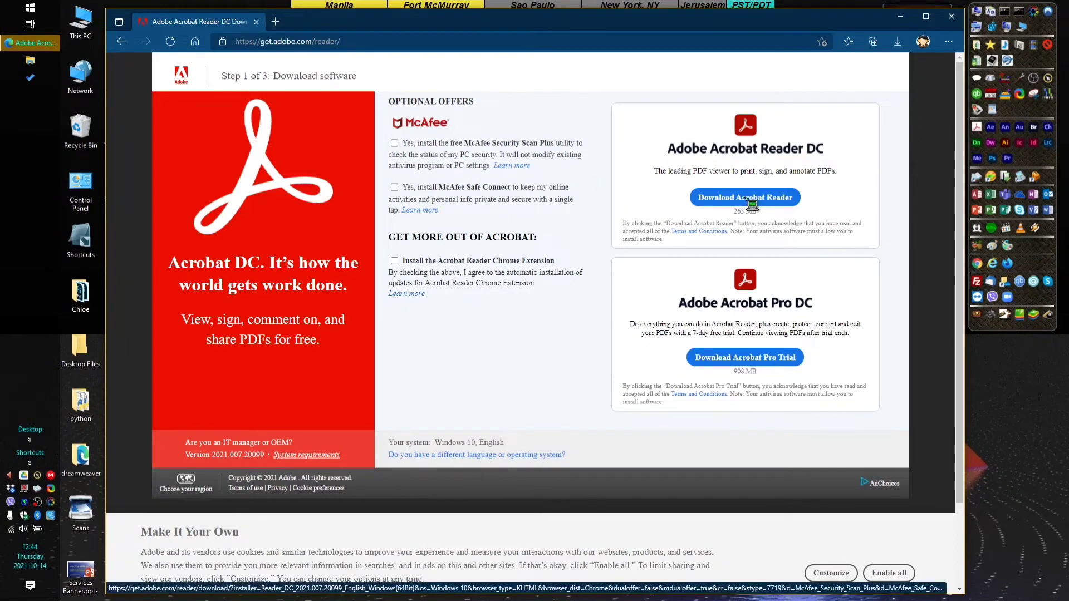
{"action": "left_click", "coordinate": [745, 197]}
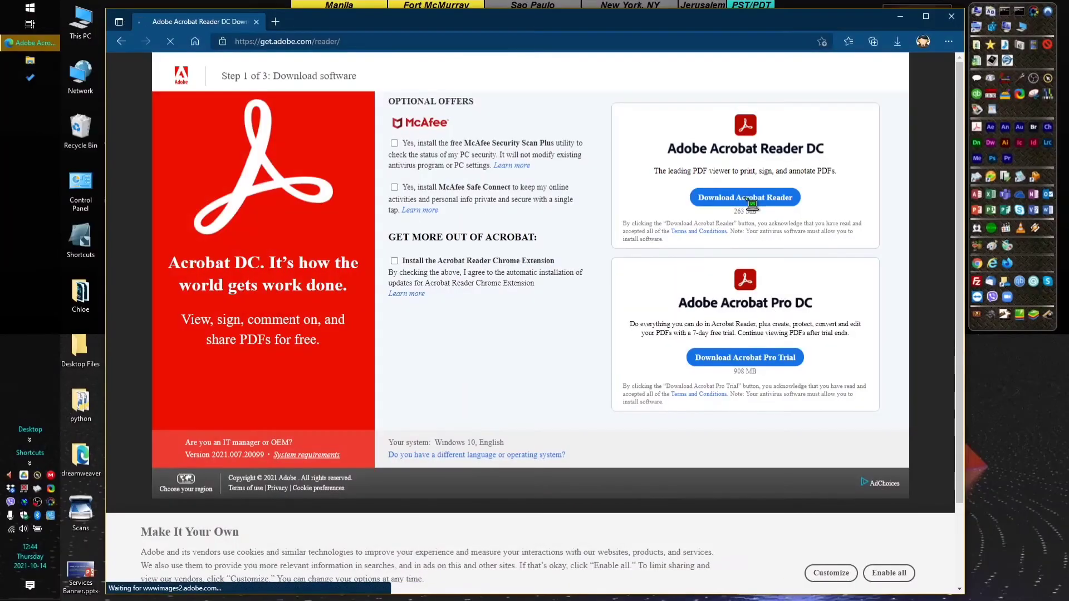
{"action": "left_click", "coordinate": [745, 197]}
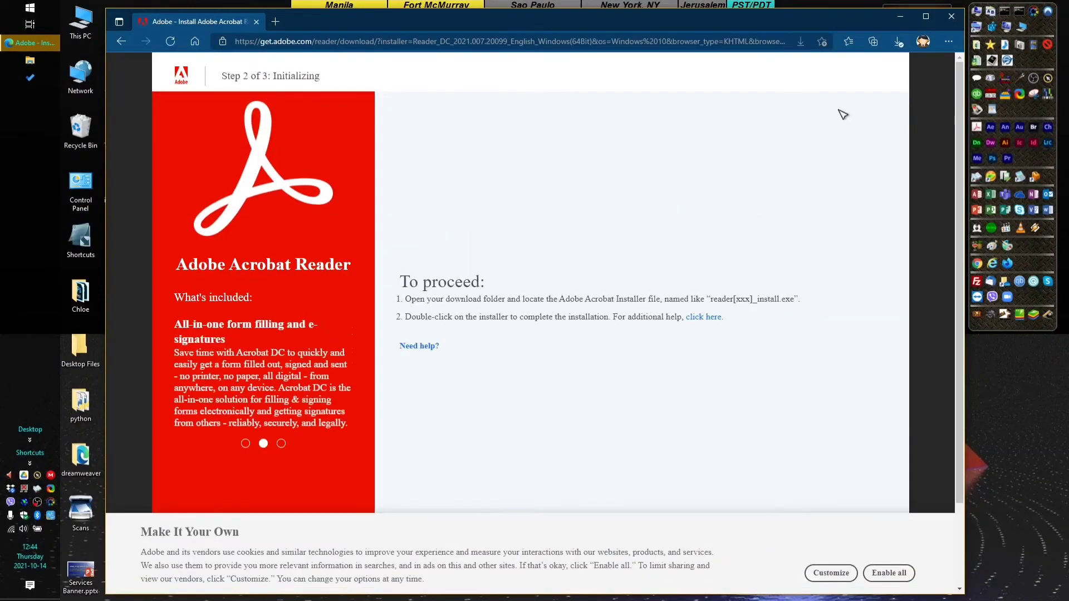
Run readerdc64_en_xa_crd_install.exe from Downloads and finish the Acrobat Reader DC installation.
{"action": "left_click", "coordinate": [897, 41]}
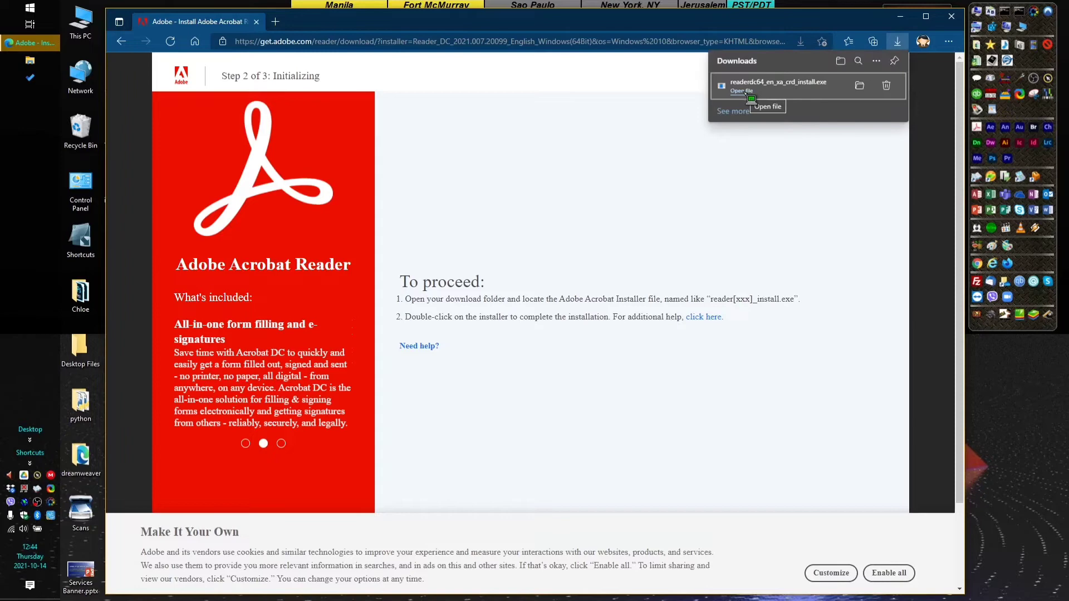
{"action": "left_click", "coordinate": [742, 92]}
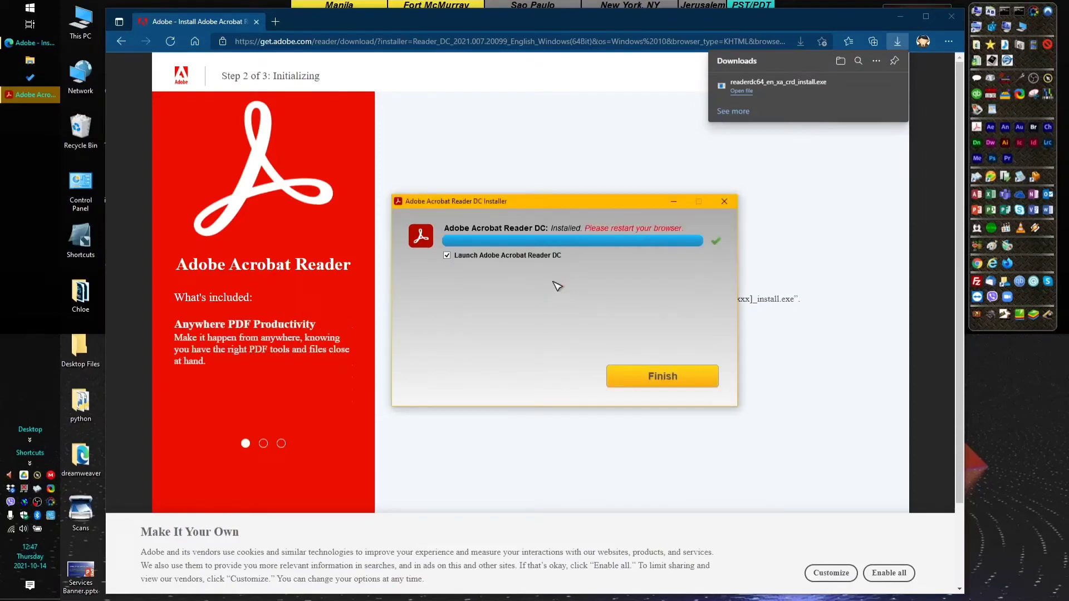
{"action": "left_click", "coordinate": [662, 376]}
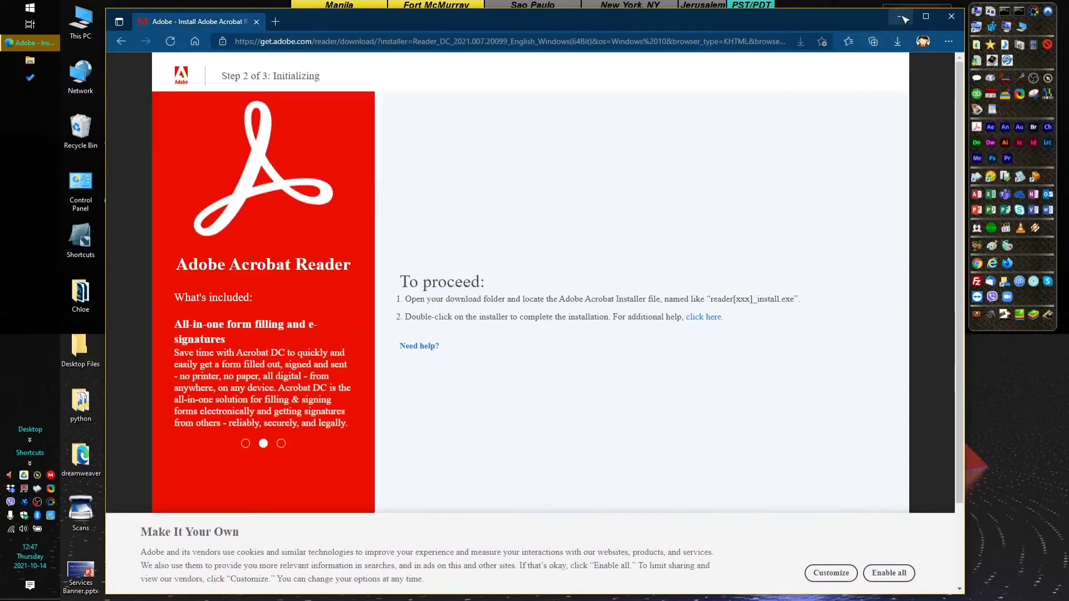
Minimize Edge and bring up the context menu of the new Adobe Acrobat DC desktop shortcut.
{"action": "left_click", "coordinate": [948, 16]}
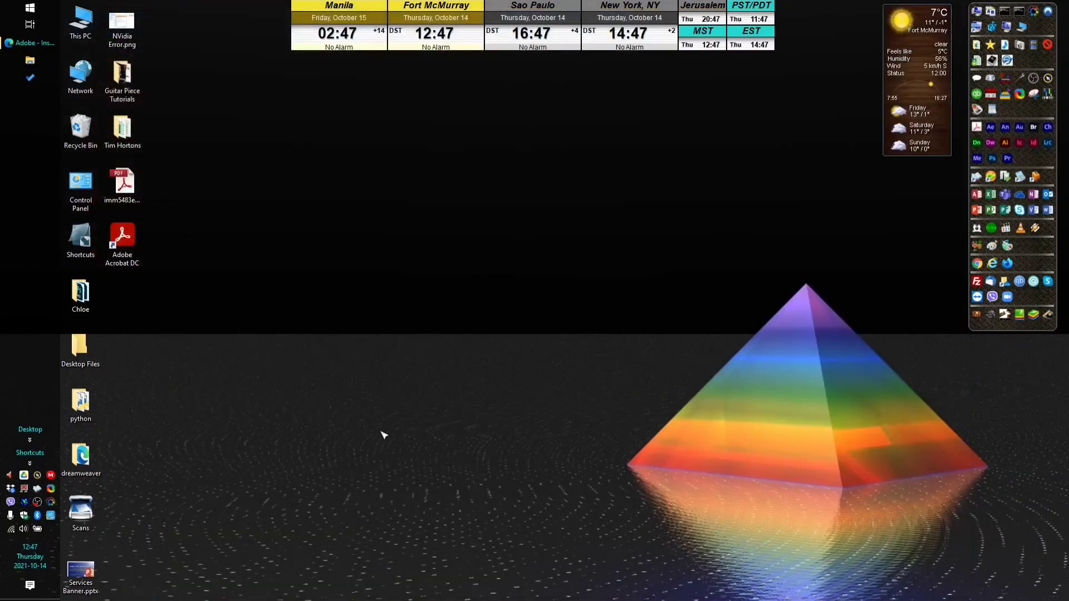
{"action": "mouse_move", "coordinate": [410, 456]}
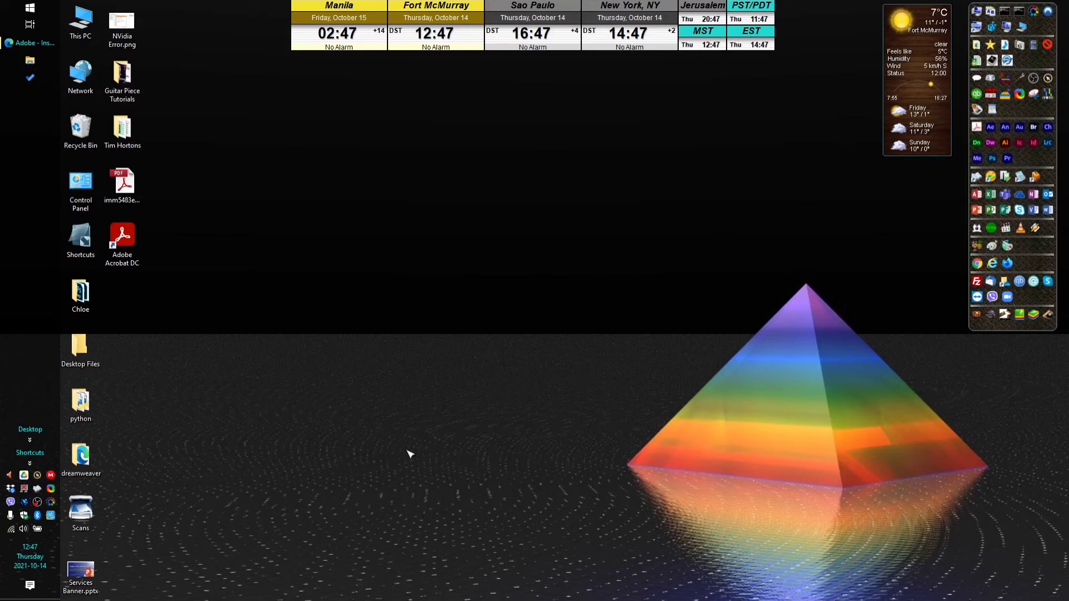
{"action": "left_click", "coordinate": [123, 239]}
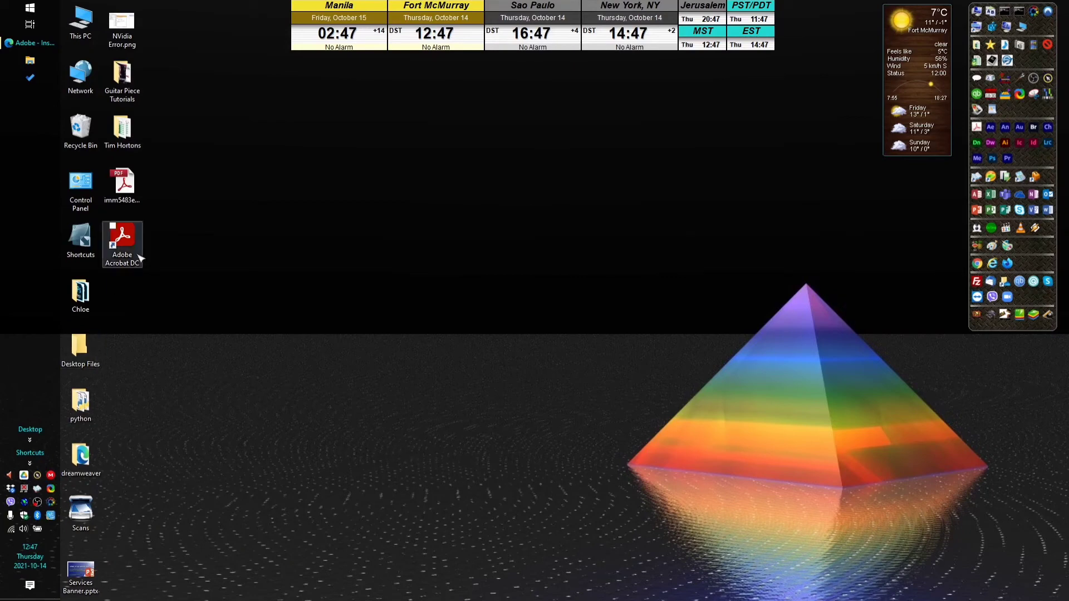
{"action": "right_click", "coordinate": [123, 183]}
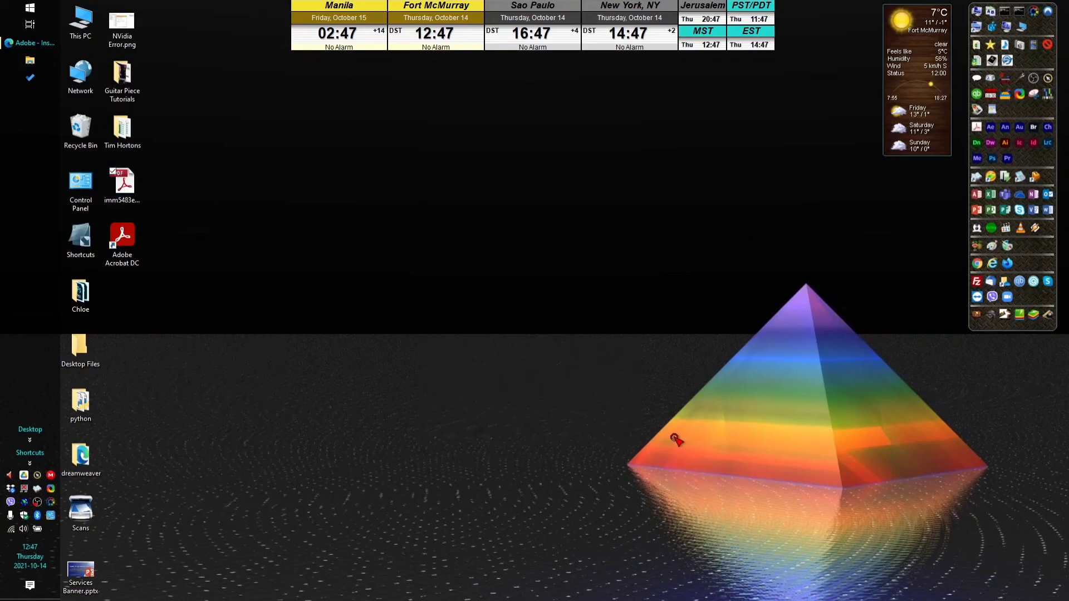
Open imm5483e.pdf from the desktop in Acrobat and move to its second page.
{"action": "double_click", "coordinate": [122, 182]}
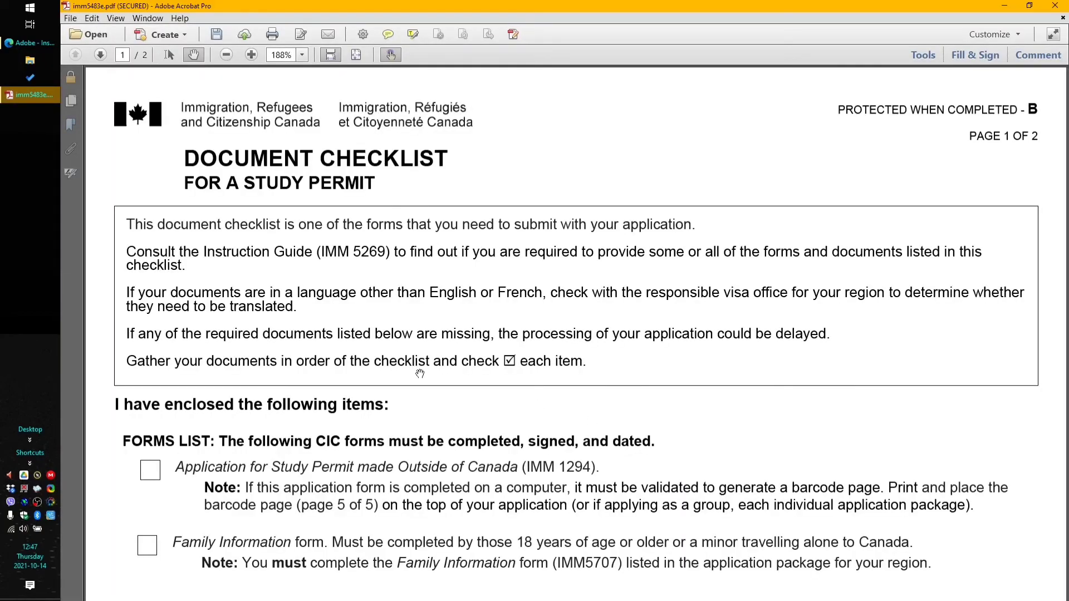
{"action": "mouse_move", "coordinate": [331, 340]}
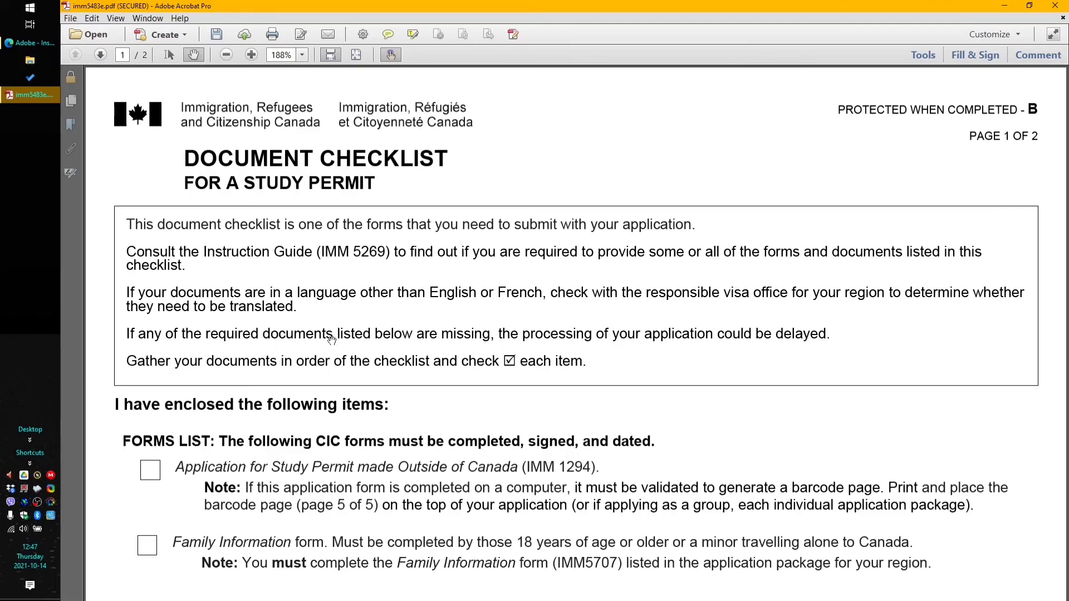
{"action": "left_click", "coordinate": [100, 54]}
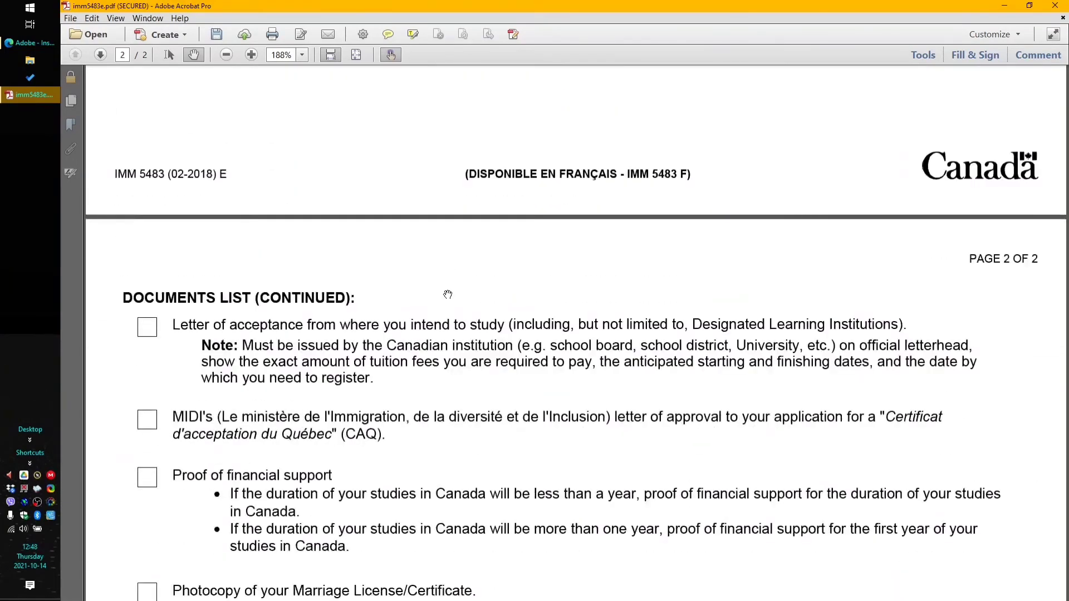